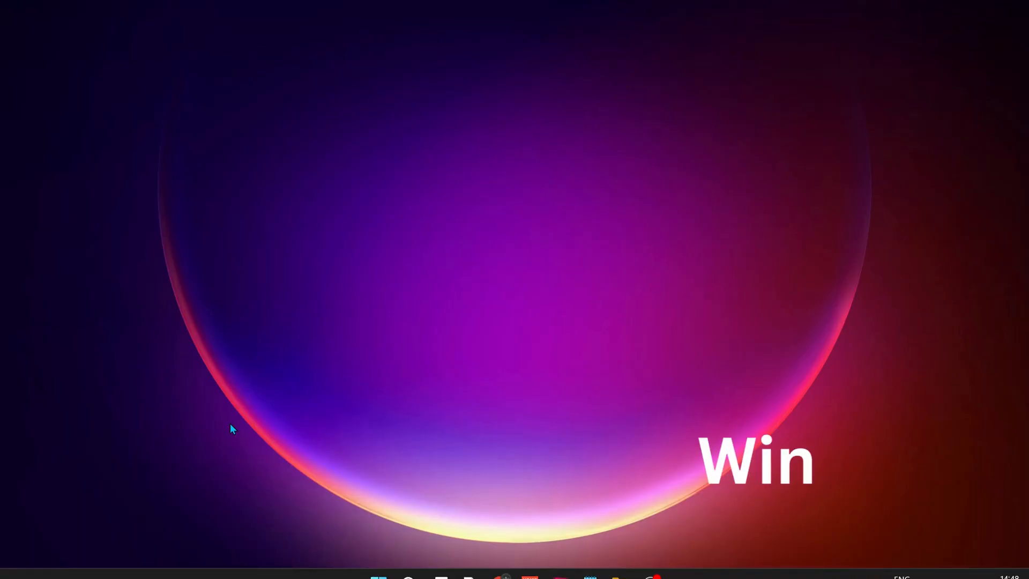
Step: Enter %localappdata% in the Run prompt to reach the local AppData folder
{"action": "key", "text": "Win+r"}
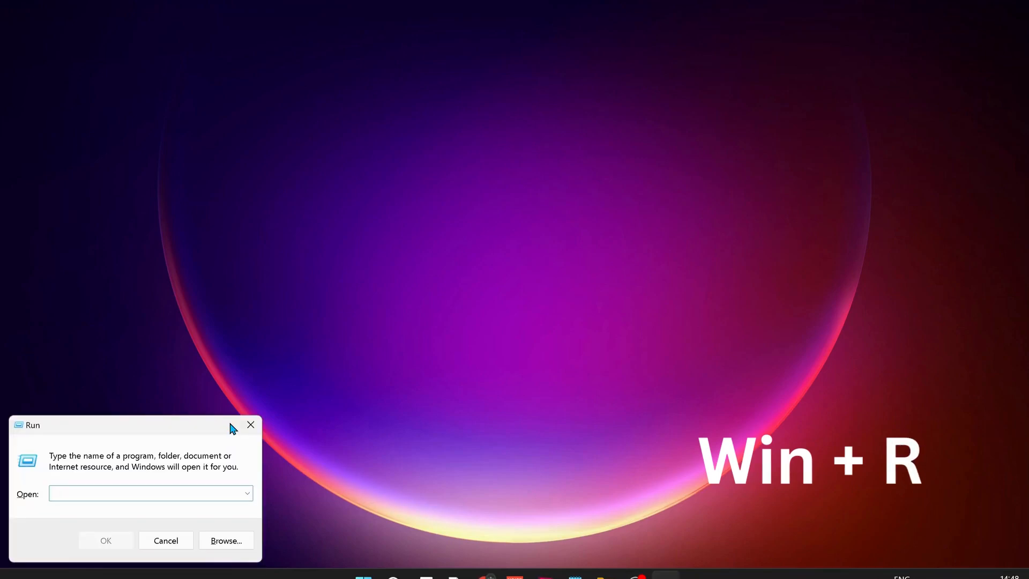
{"action": "type", "text": "%localappdata%"}
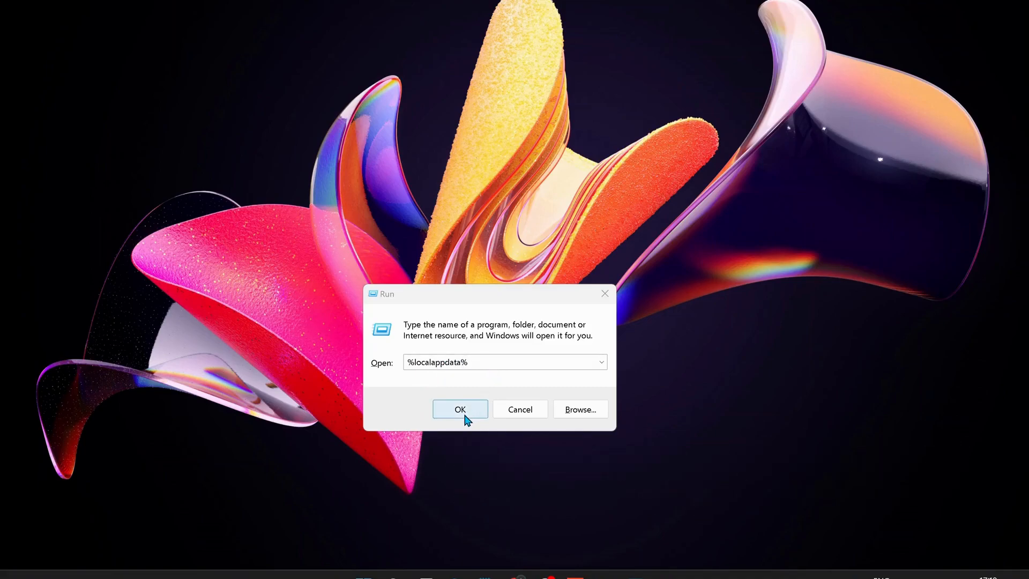
Step: Launch the AppData location and navigate into Roblox, then its Versions folder
{"action": "left_click", "coordinate": [459, 409]}
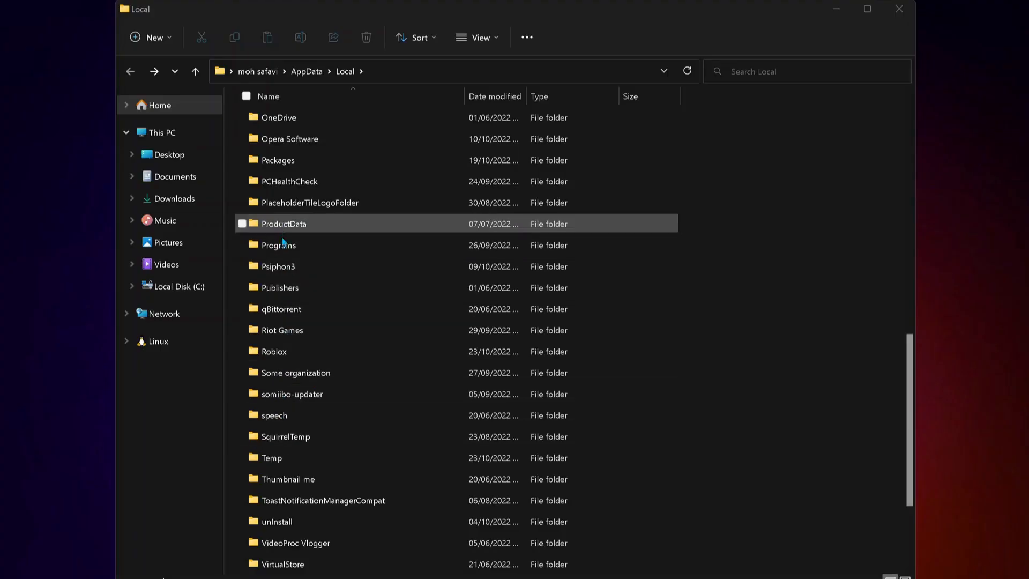
{"action": "left_click", "coordinate": [274, 351]}
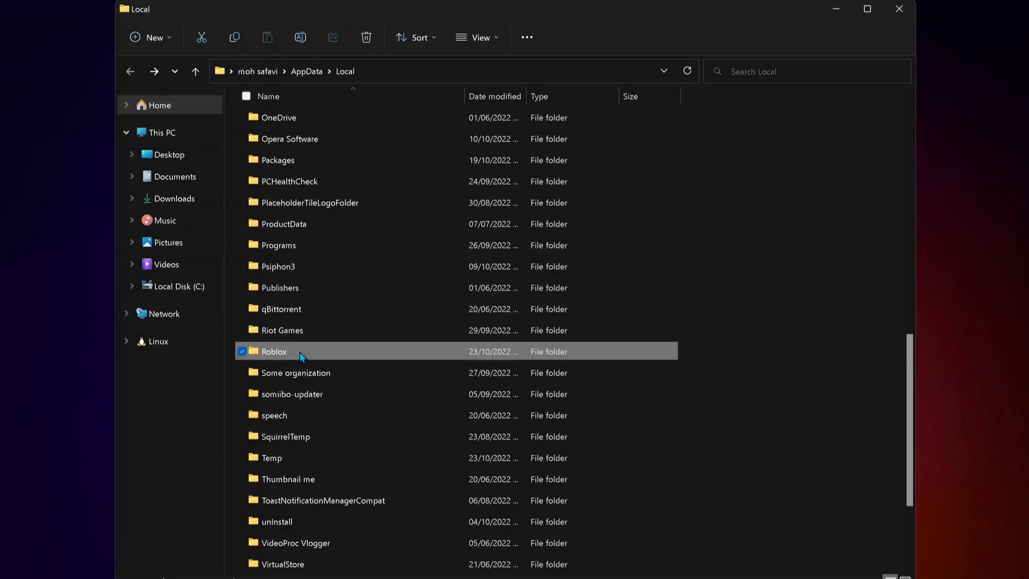
{"action": "double_click", "coordinate": [274, 351]}
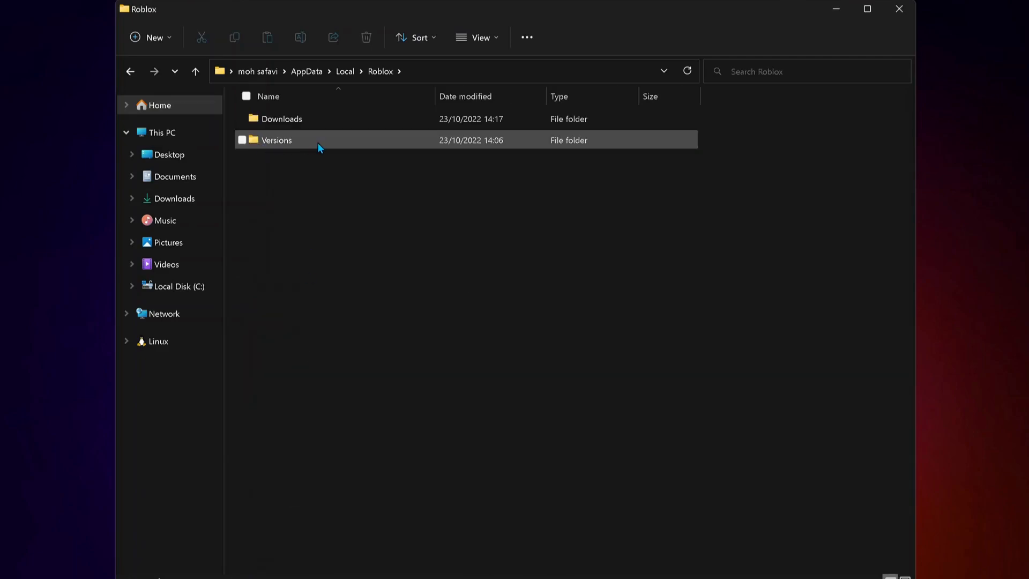
{"action": "double_click", "coordinate": [275, 140]}
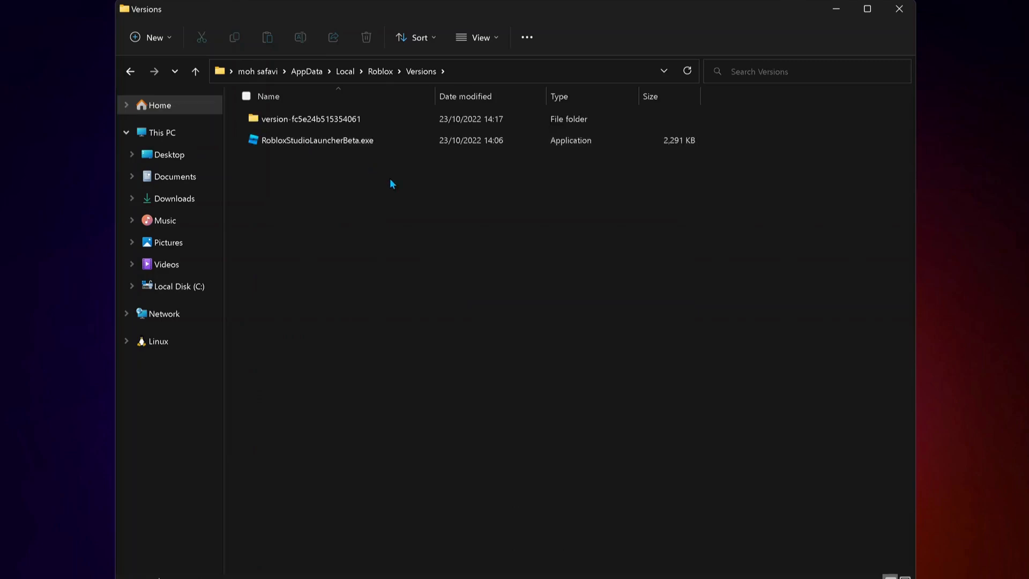
Step: Delete RobloxStudioLauncherBeta.exe from the Versions folder via the toolbar trash button
{"action": "left_click", "coordinate": [327, 139]}
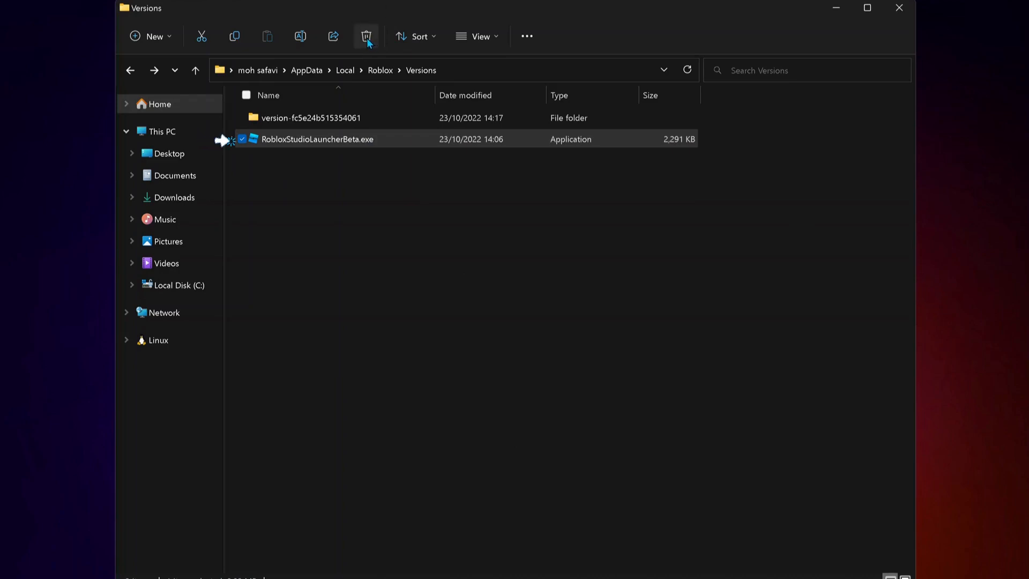
{"action": "left_click", "coordinate": [366, 36]}
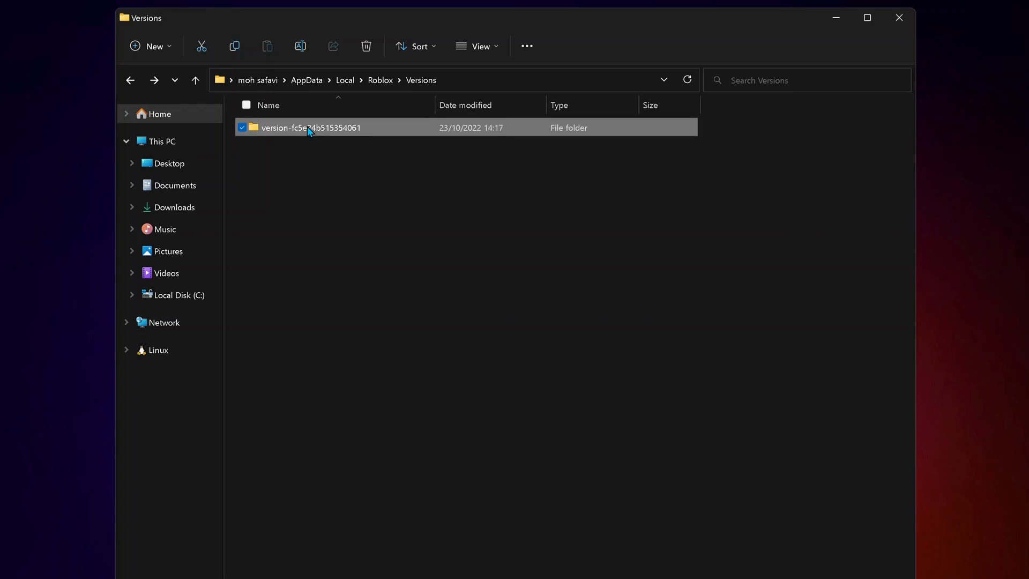
Step: Inside version-fc5e24b515354061, delete RobloxPlayerBeta.exe from its context menu
{"action": "double_click", "coordinate": [309, 127]}
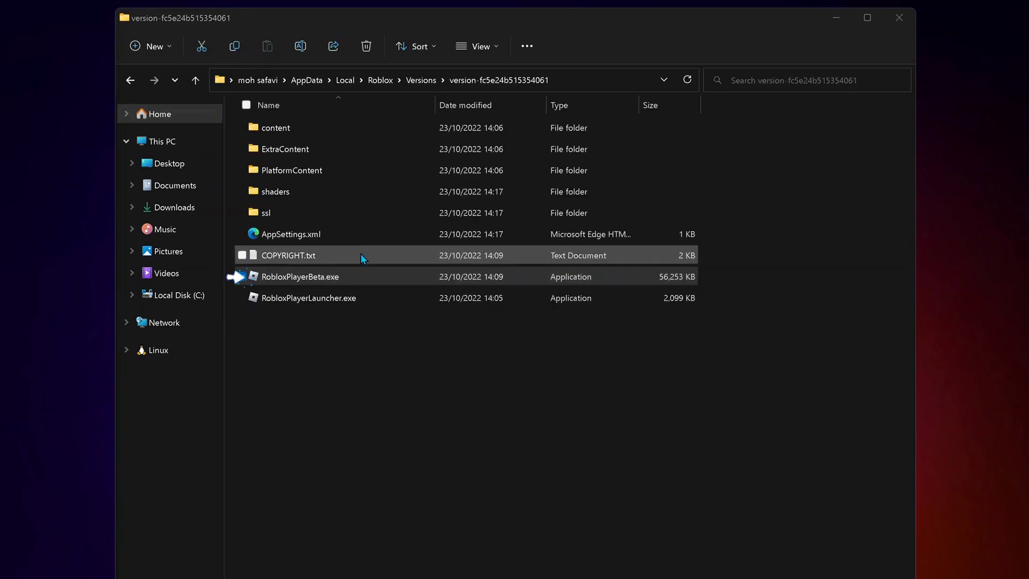
{"action": "mouse_move", "coordinate": [403, 262]}
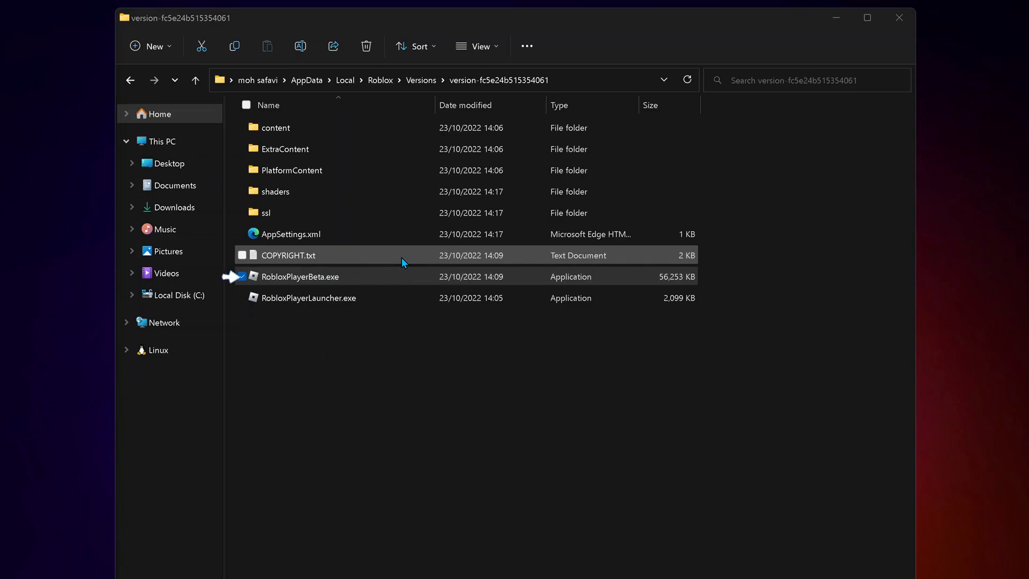
{"action": "left_click", "coordinate": [242, 276]}
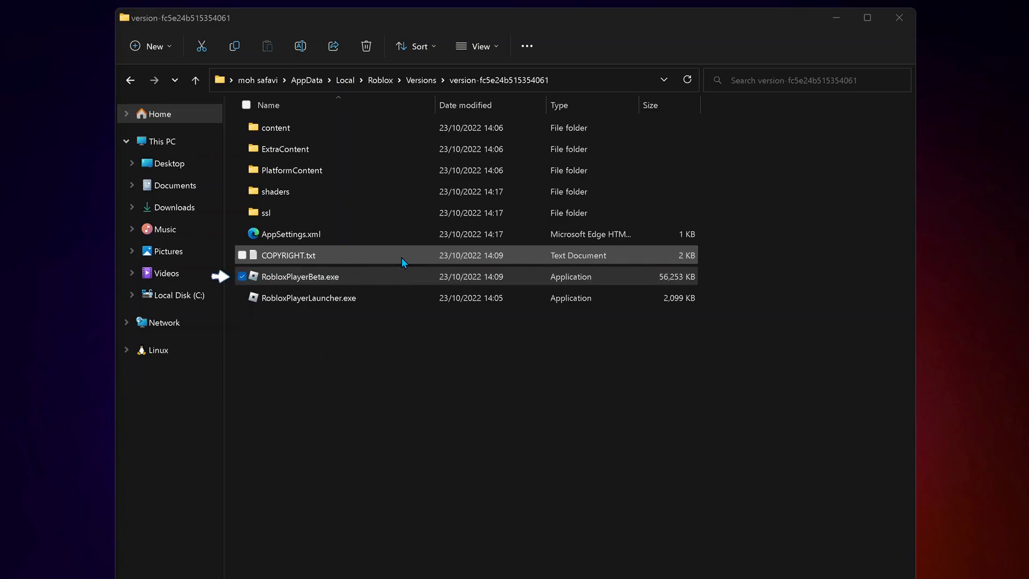
{"action": "mouse_move", "coordinate": [373, 268]}
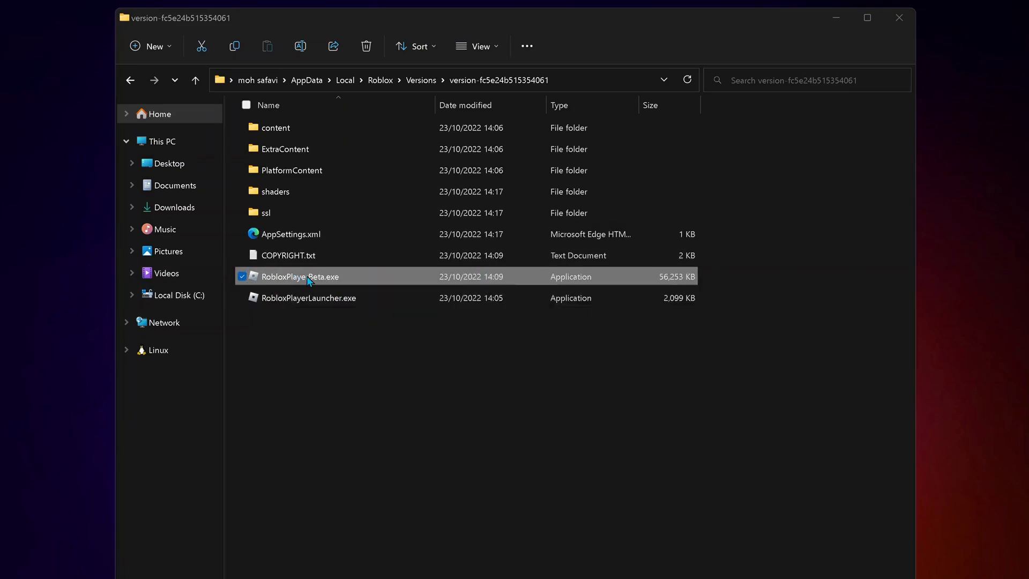
{"action": "right_click", "coordinate": [298, 276]}
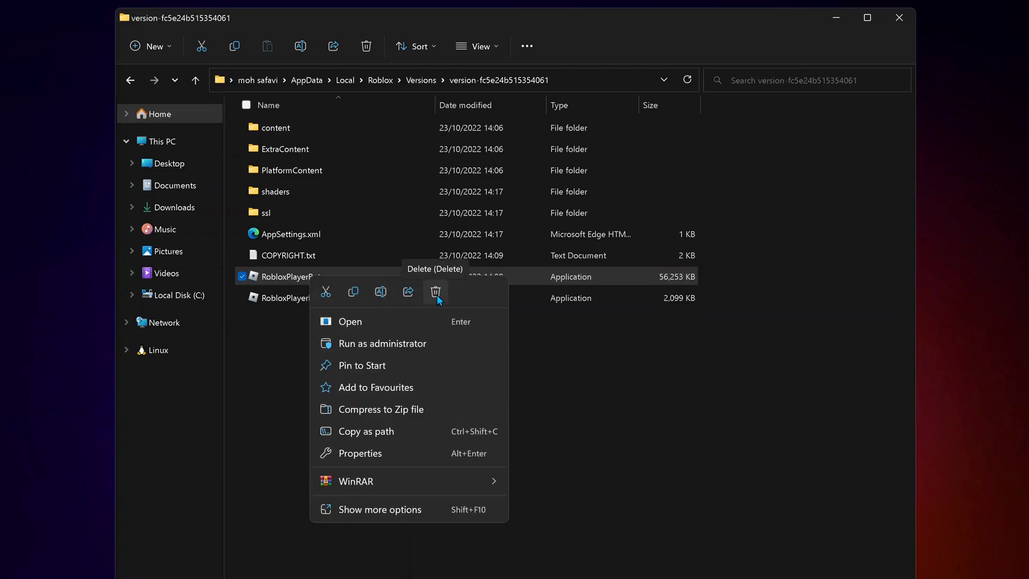
{"action": "left_click", "coordinate": [436, 292]}
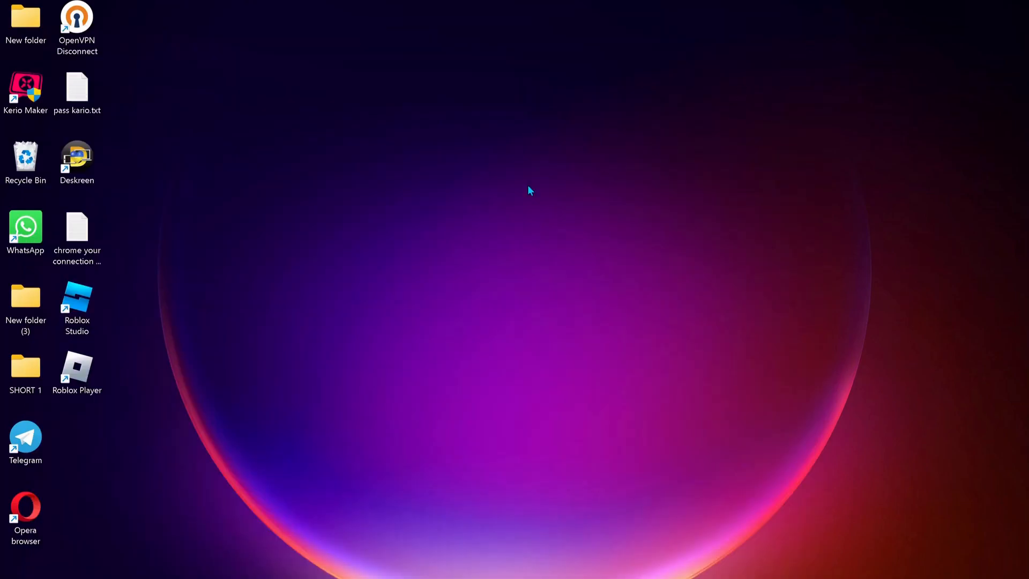
Step: Launch Roblox Player from the desktop shortcut and show its More page
{"action": "left_click", "coordinate": [76, 368]}
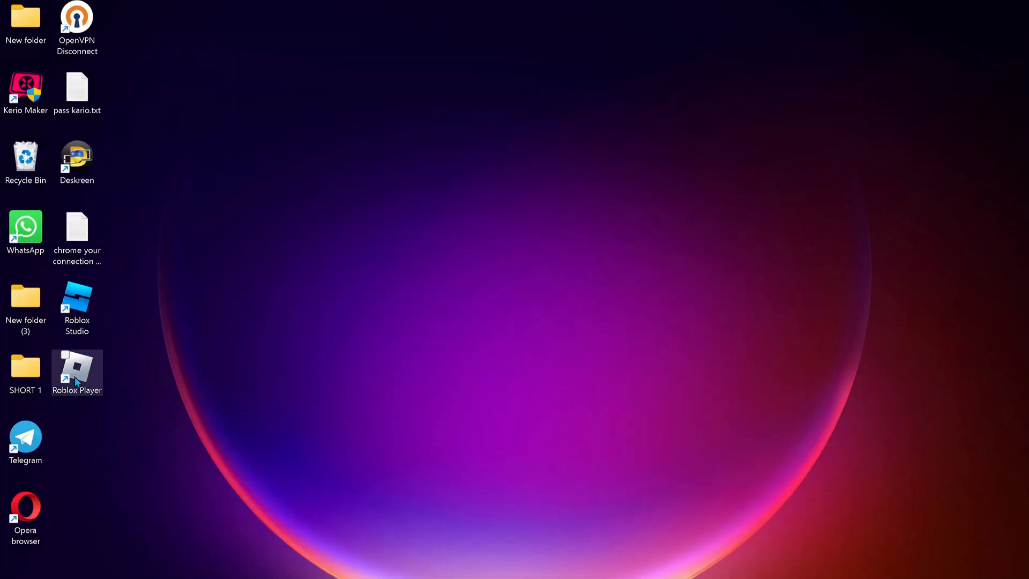
{"action": "double_click", "coordinate": [76, 368]}
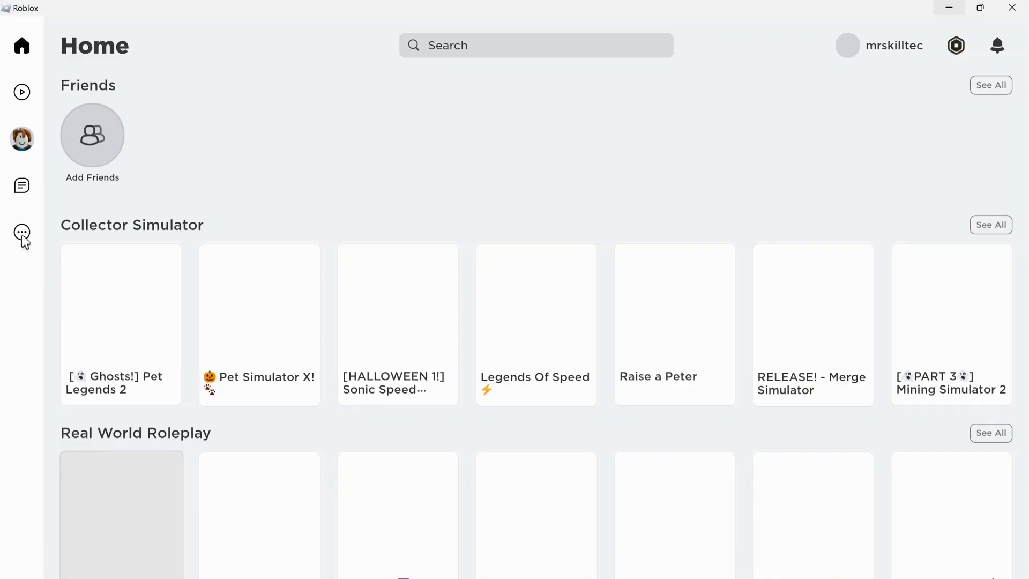
{"action": "left_click", "coordinate": [21, 234]}
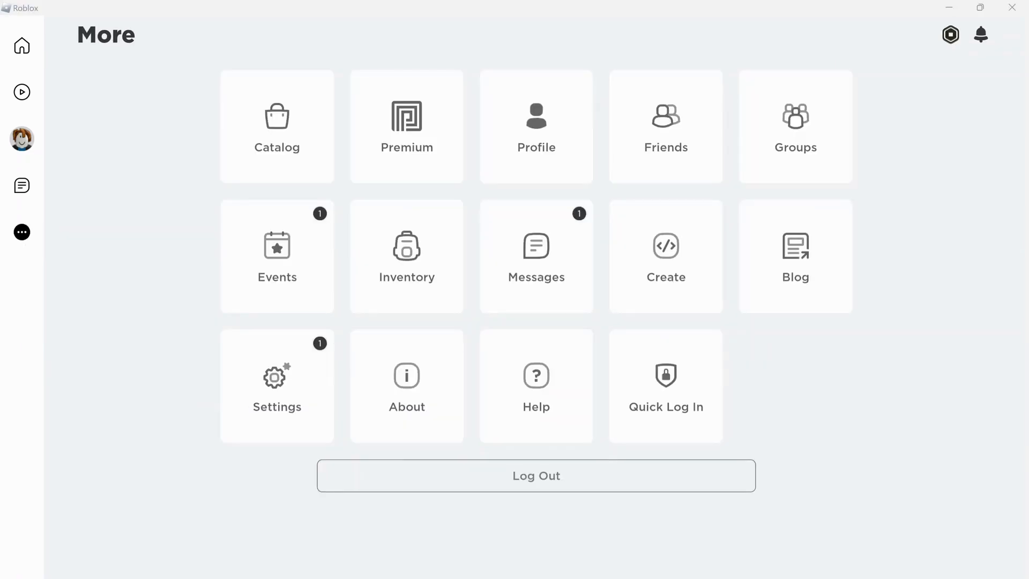